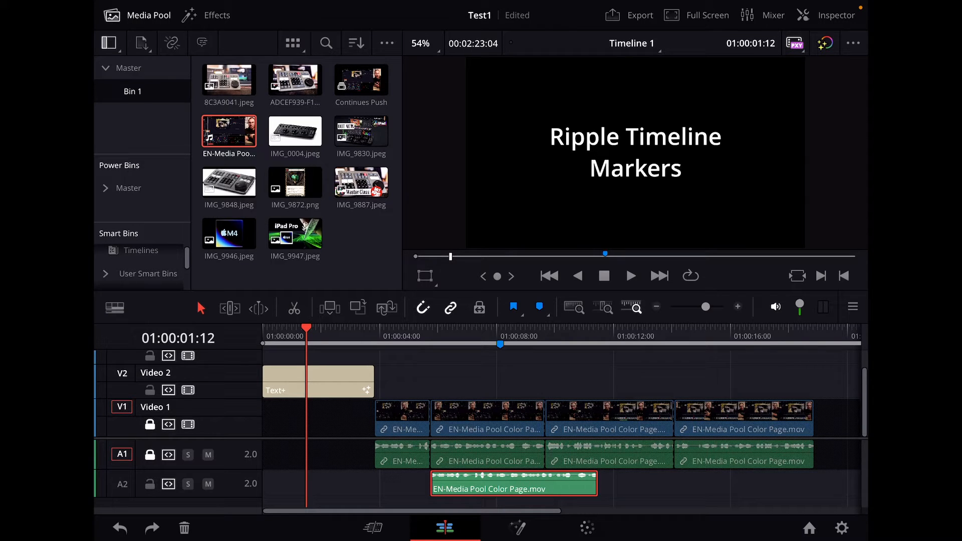
- Move the playhead to 01:00:06:22 on the timeline ruler over the A2 clip
click(475, 336)
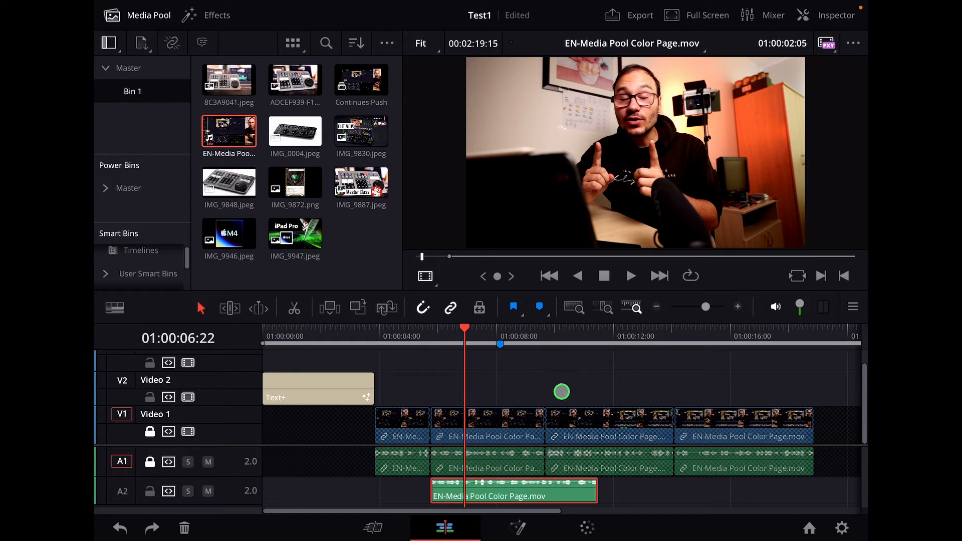
mouse_move(167, 432)
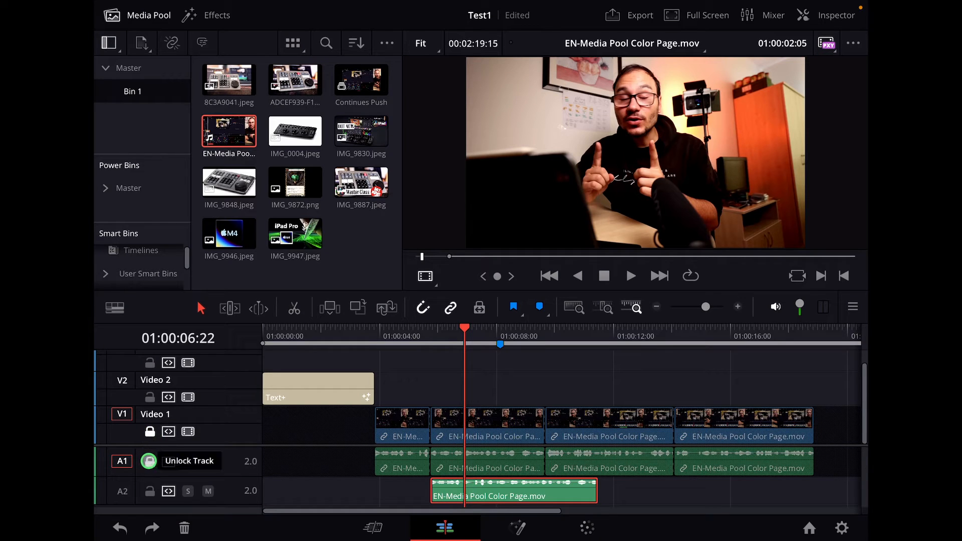
- Select the A2 clip and place the playhead at 01:00:05:18 for the ripple delete
click(169, 461)
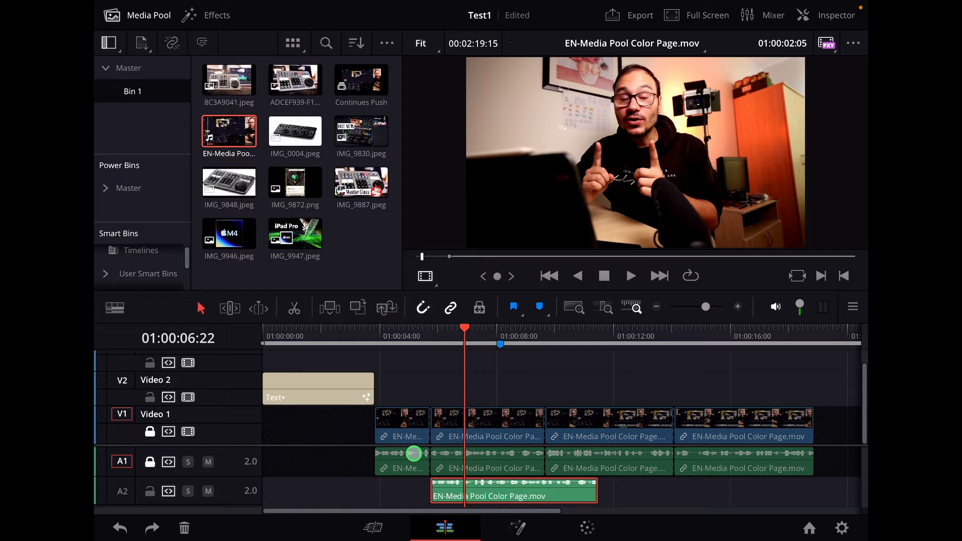
click(431, 336)
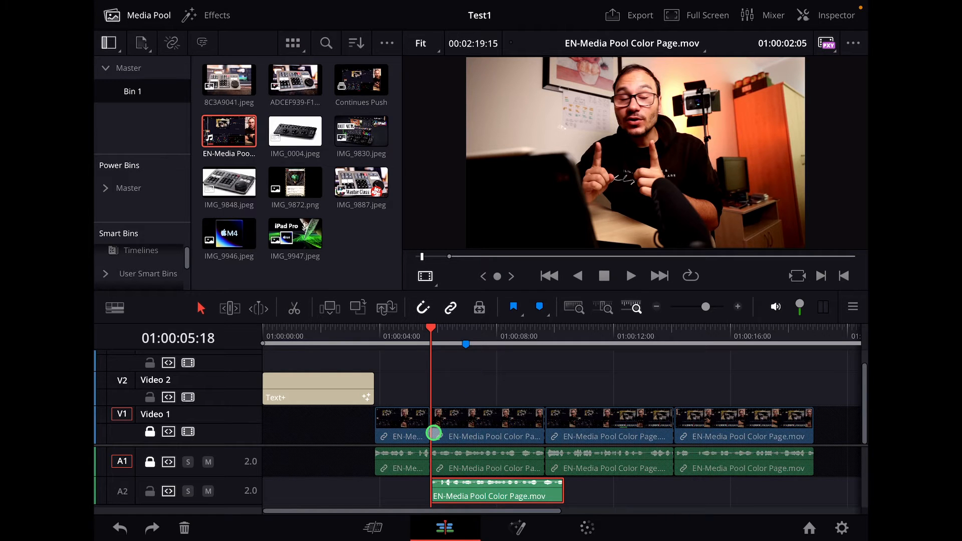
mouse_move(461, 473)
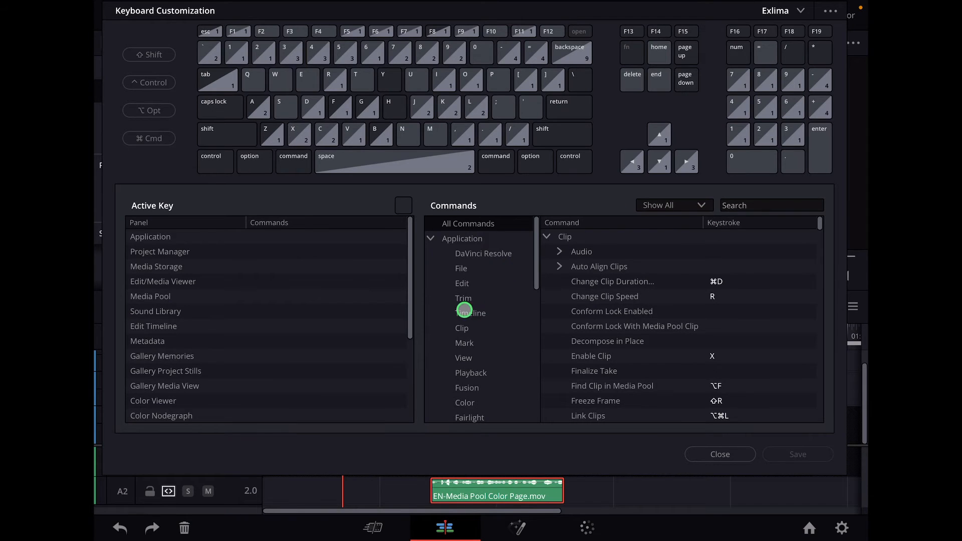
- Check the Ripple Timeline Markers keystroke under Timeline commands and close Keyboard Customization
click(470, 313)
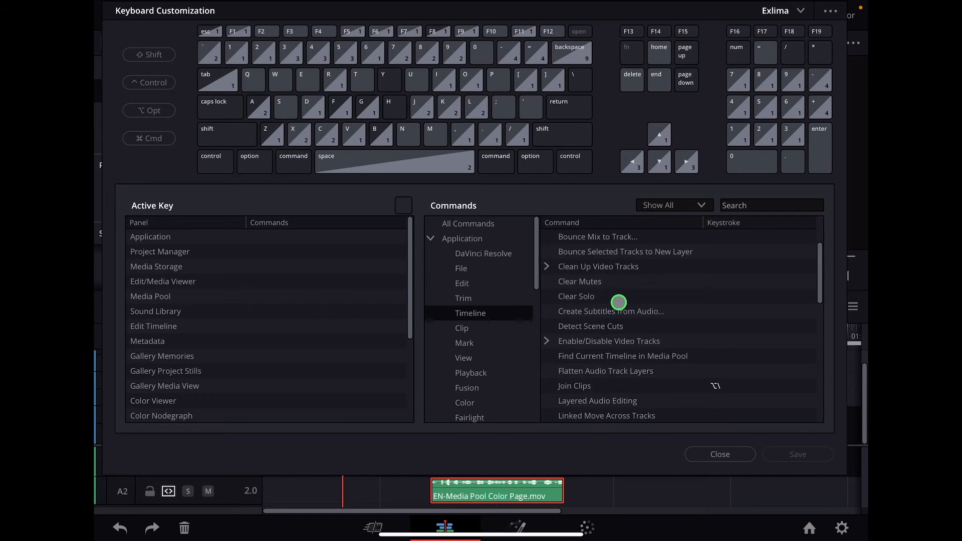
scroll(down, 3)
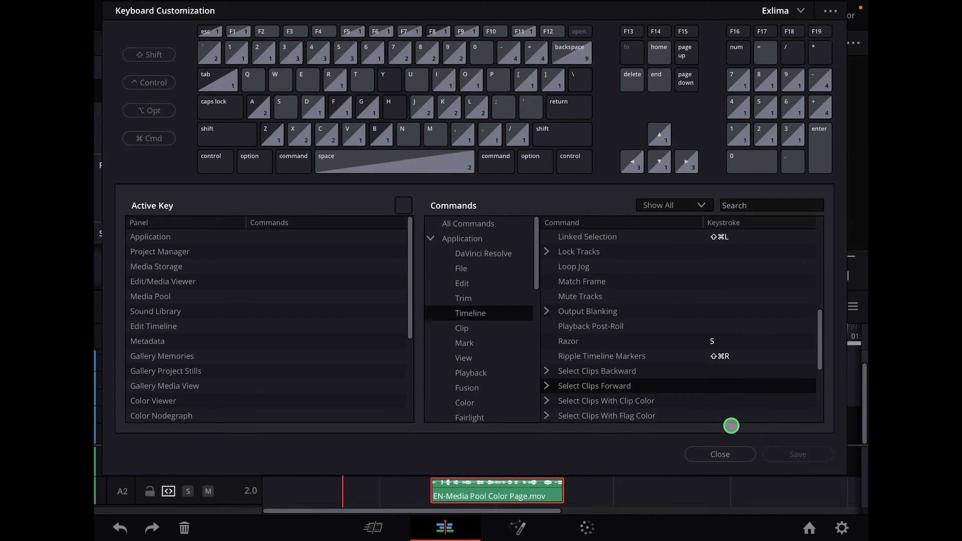
click(720, 454)
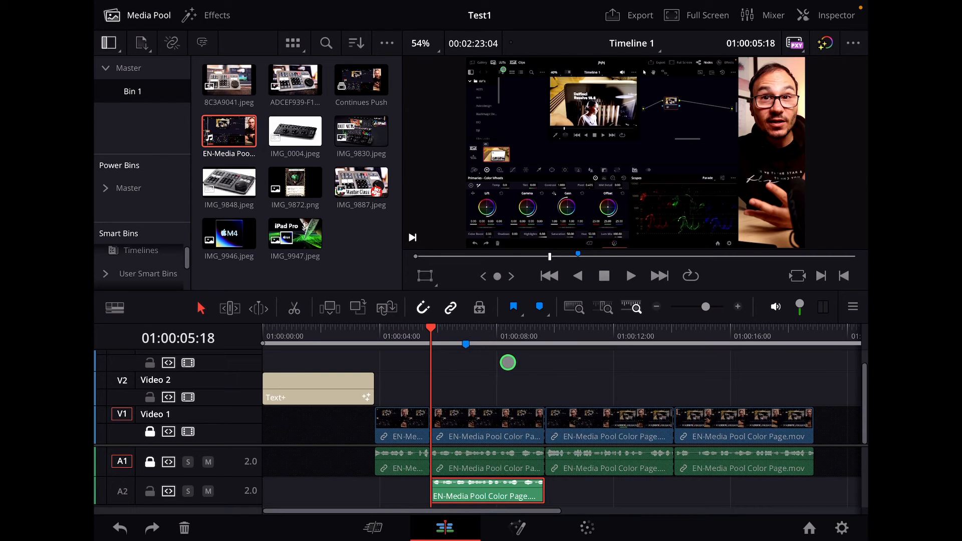
mouse_move(149, 433)
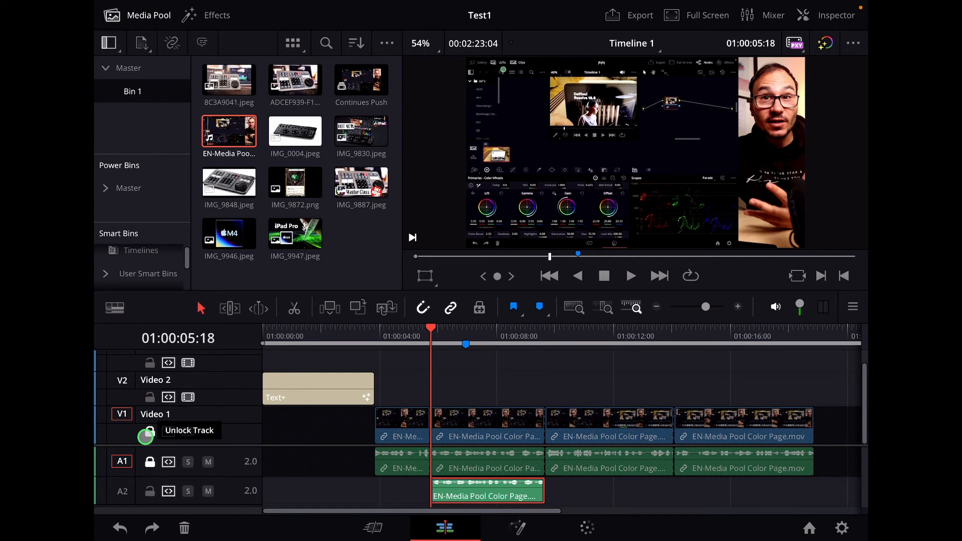
- Unlock the Video 1 track via its header lock icon
click(149, 431)
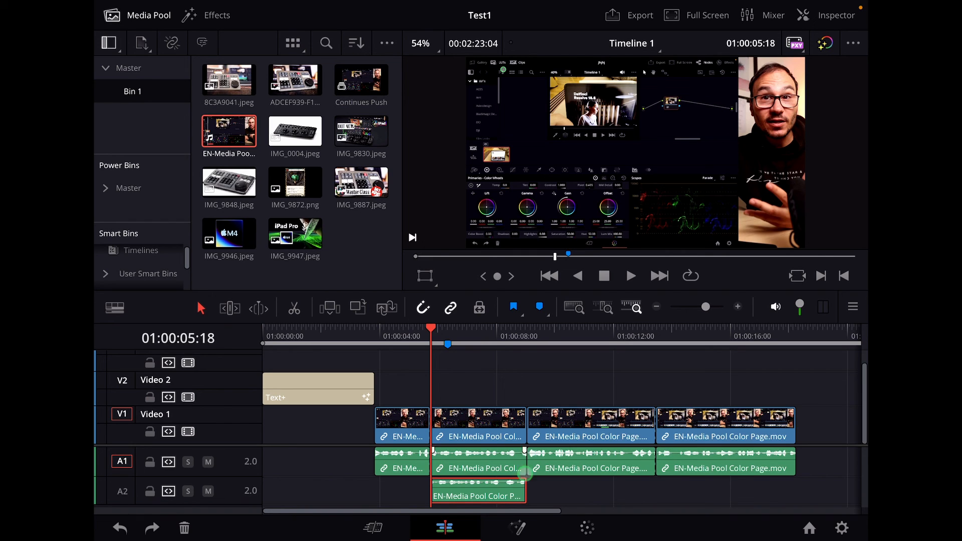
- Ripple delete the selected A2 section so Video 1 and Audio 1 shift left
click(592, 528)
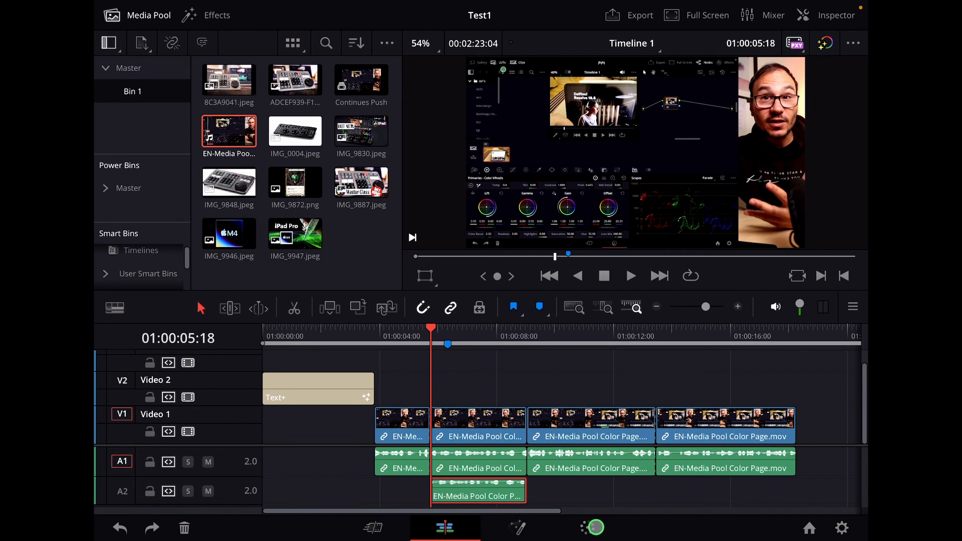